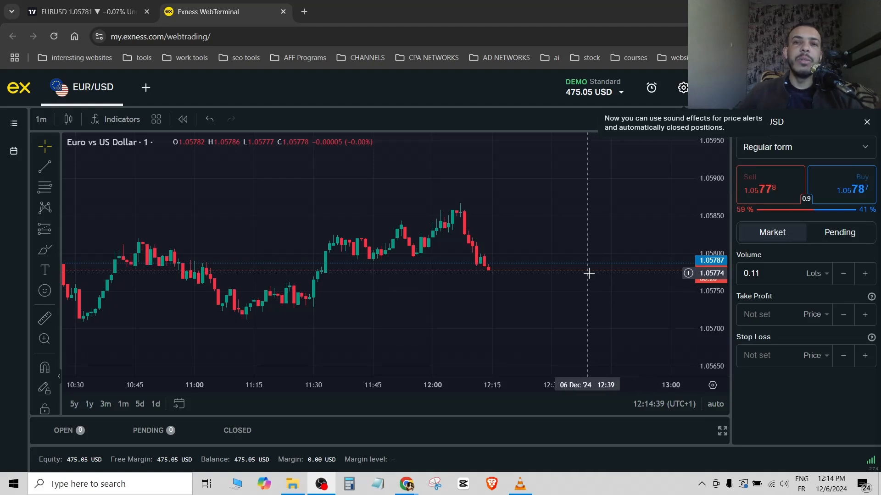
mouse_move(570, 240)
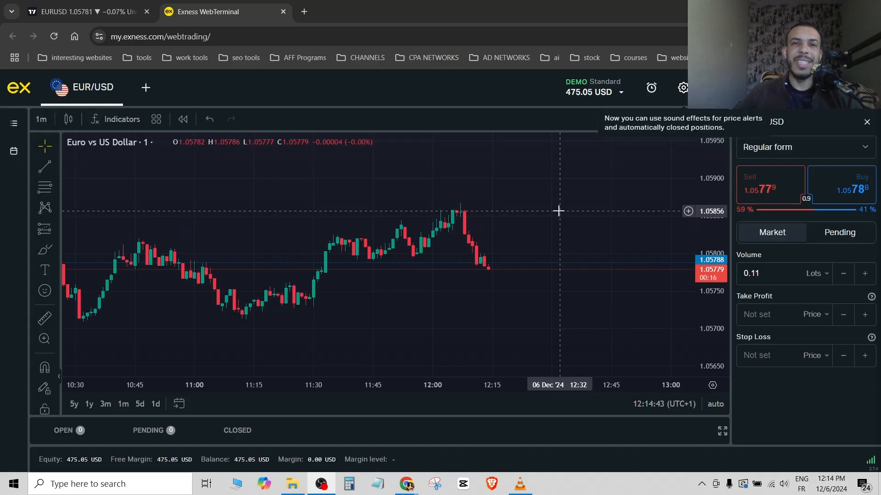
mouse_move(572, 204)
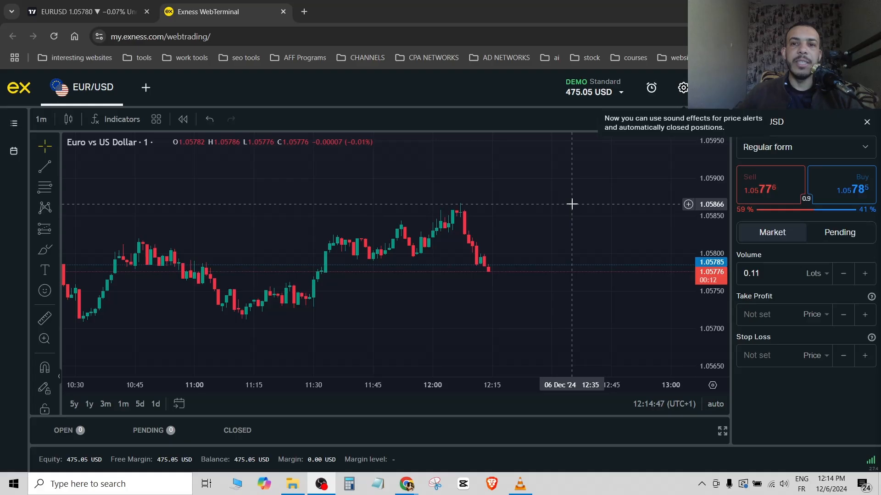
mouse_move(522, 205)
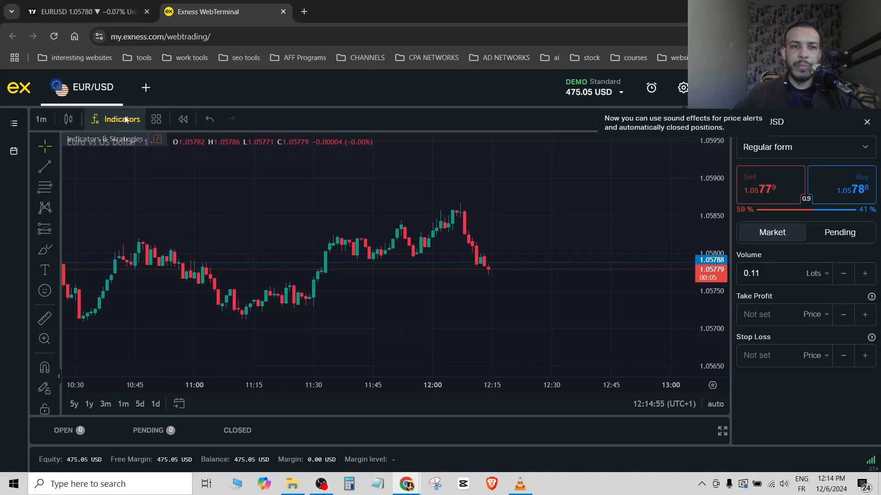
Add the Moving Average Exponential indicator (EMA 9, close) to the EUR/USD 1-minute chart.
click(121, 120)
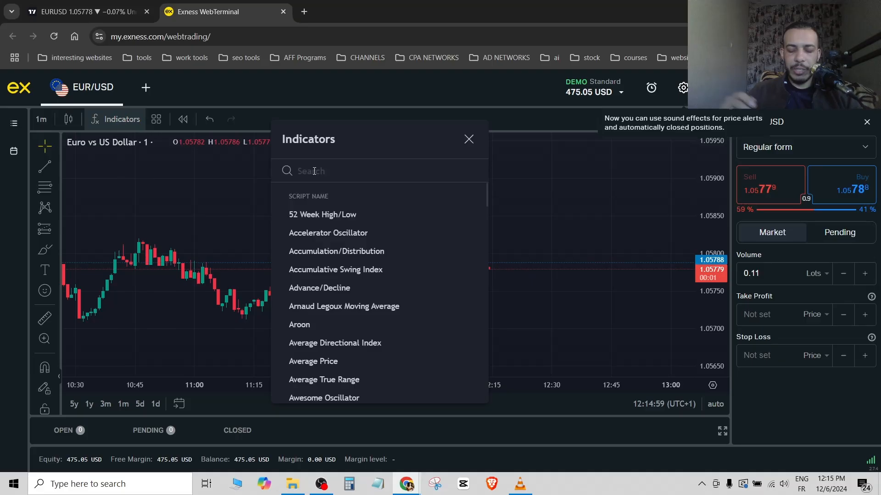
text(MOV)
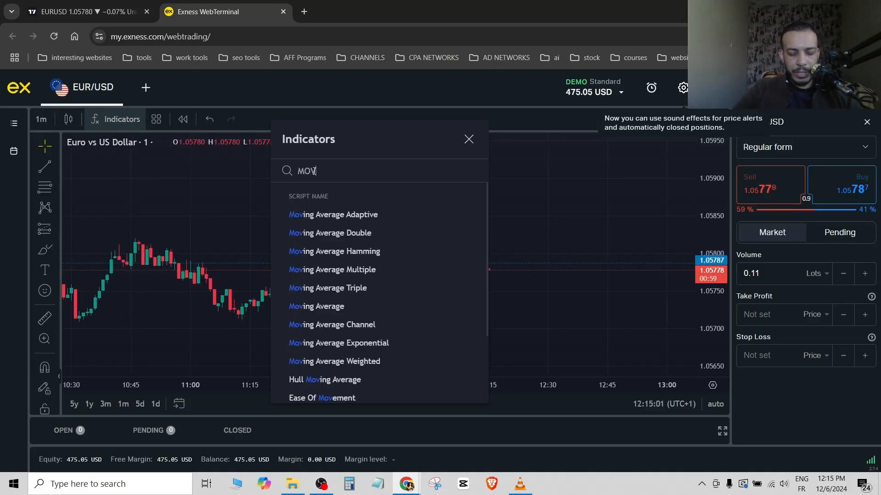
text(ING AVERAGE)
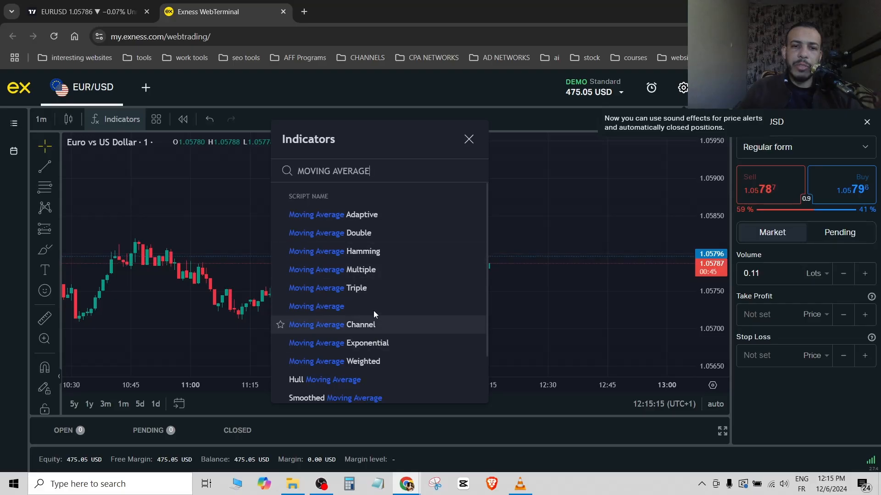
mouse_move(323, 347)
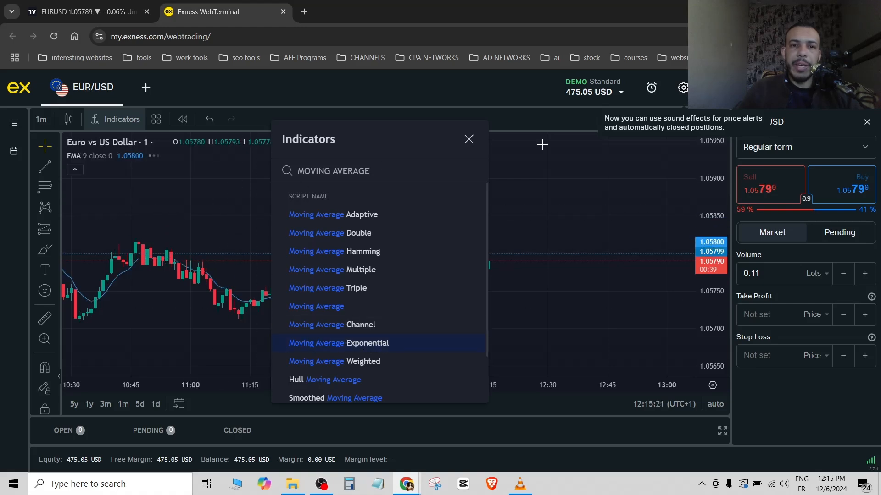
click(467, 139)
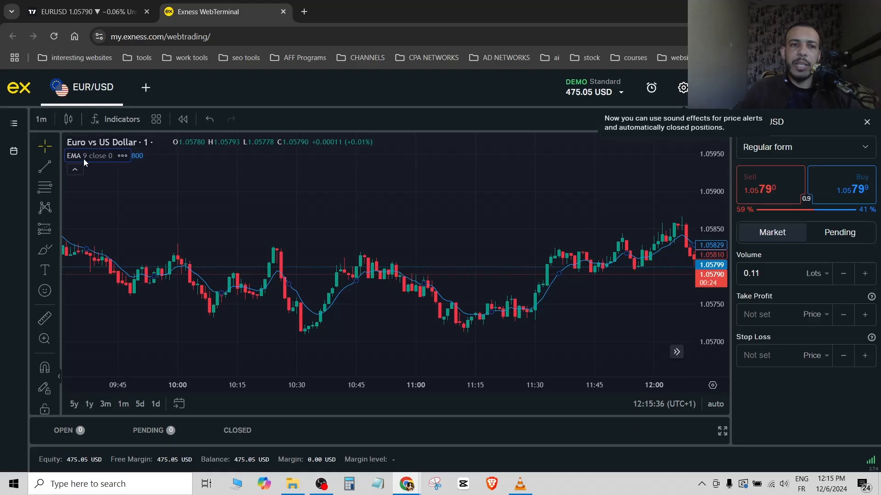
Change the EMA length from 9 to 200 in the indicator's settings.
right_click(91, 155)
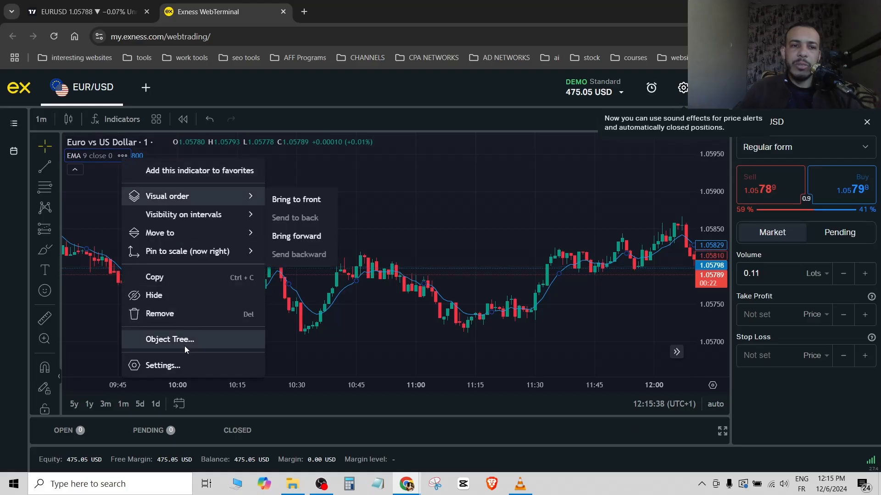
click(163, 365)
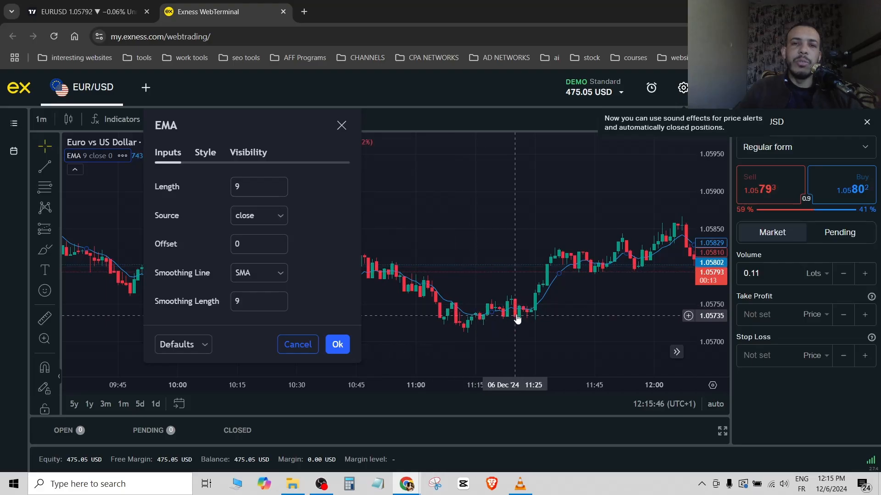
click(256, 187)
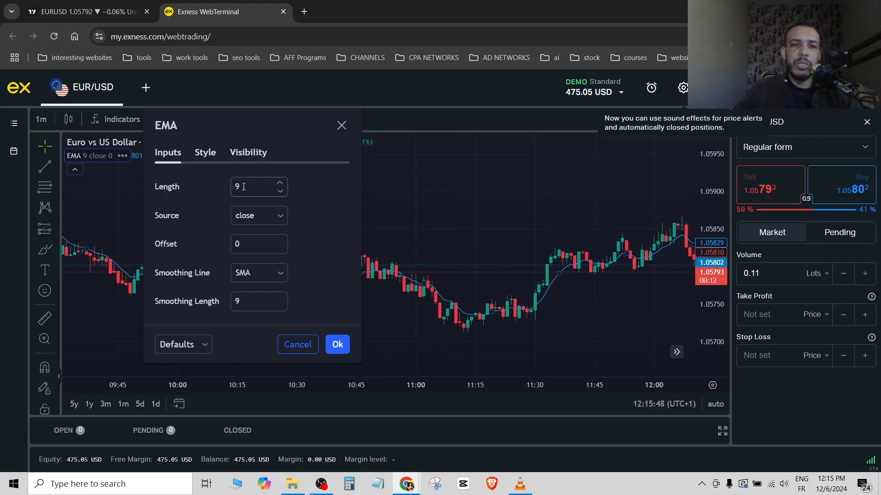
text(200)
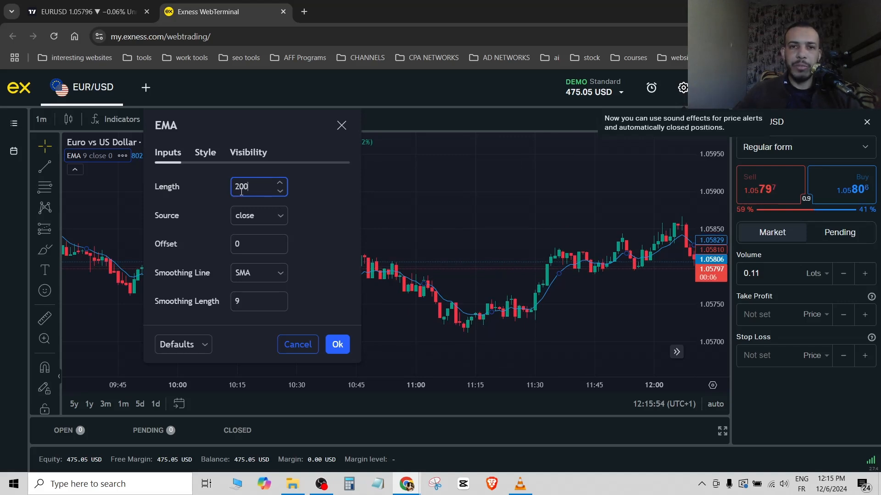
click(205, 153)
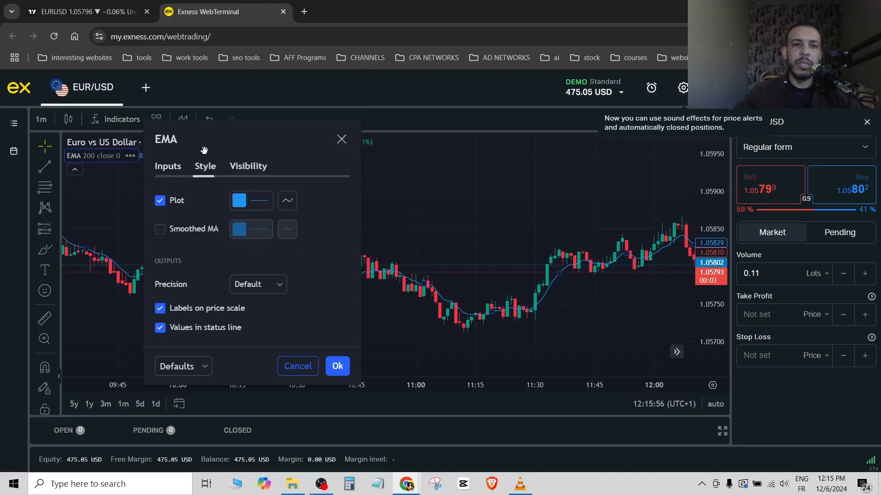
Make the EMA 200 line white and thicker, and confirm with Ok.
click(238, 200)
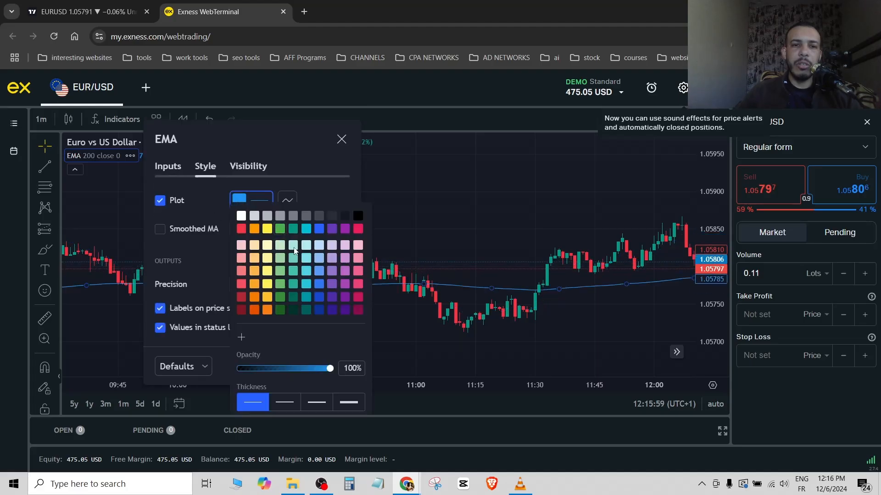
click(240, 215)
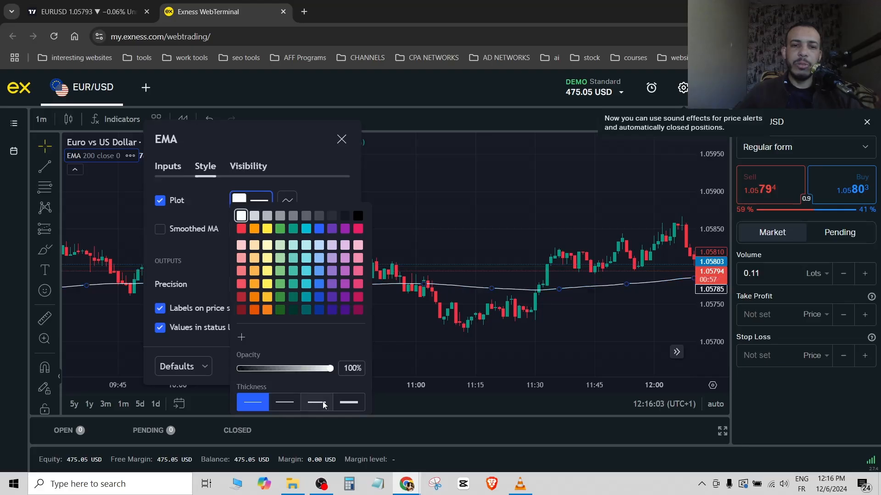
click(317, 403)
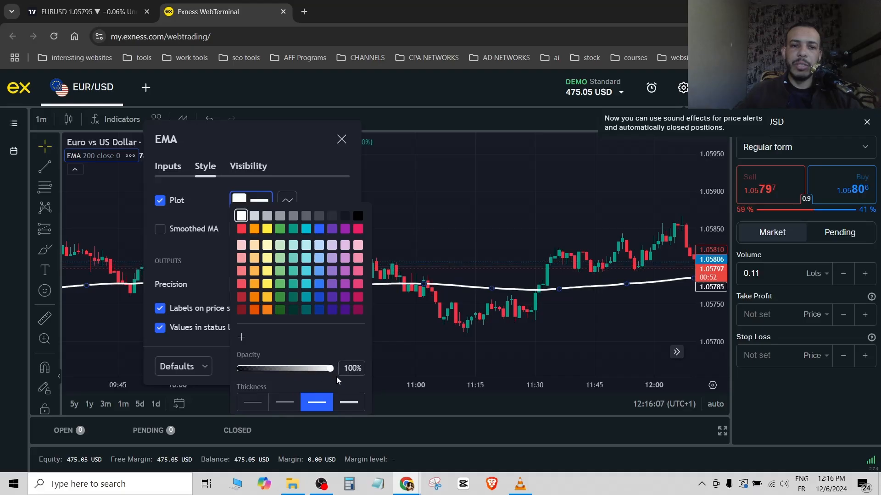
click(242, 216)
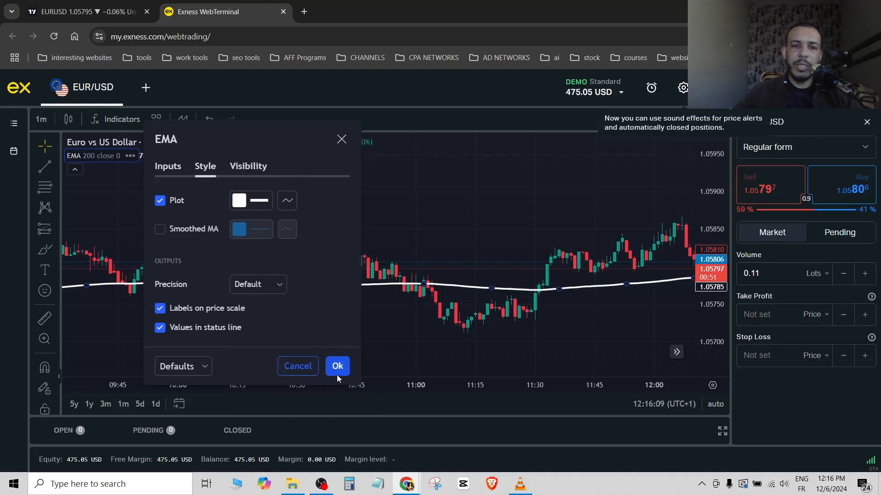
click(337, 366)
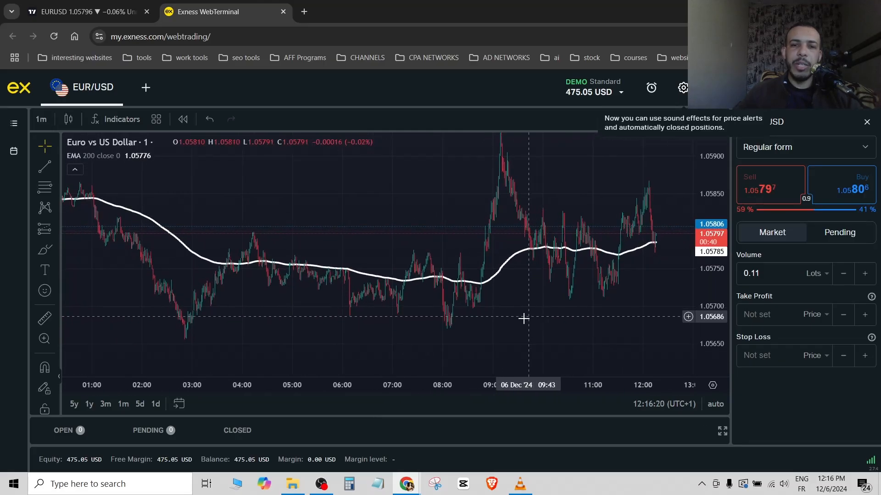
mouse_move(629, 327)
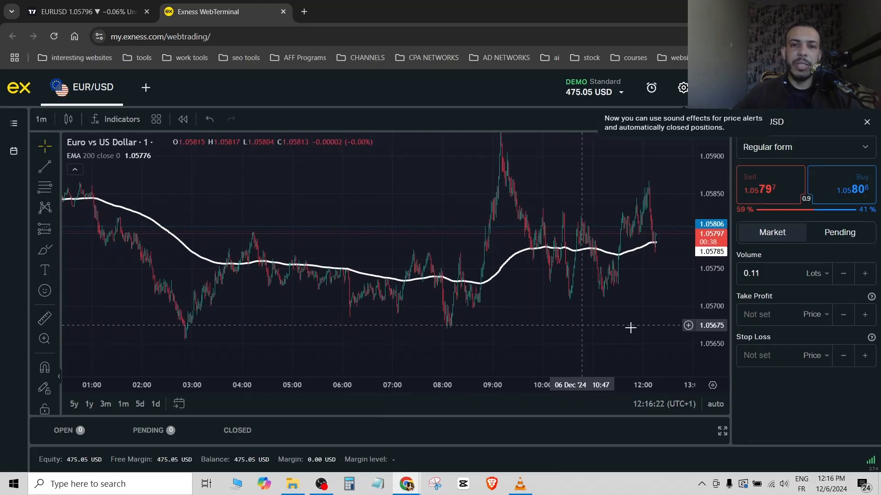